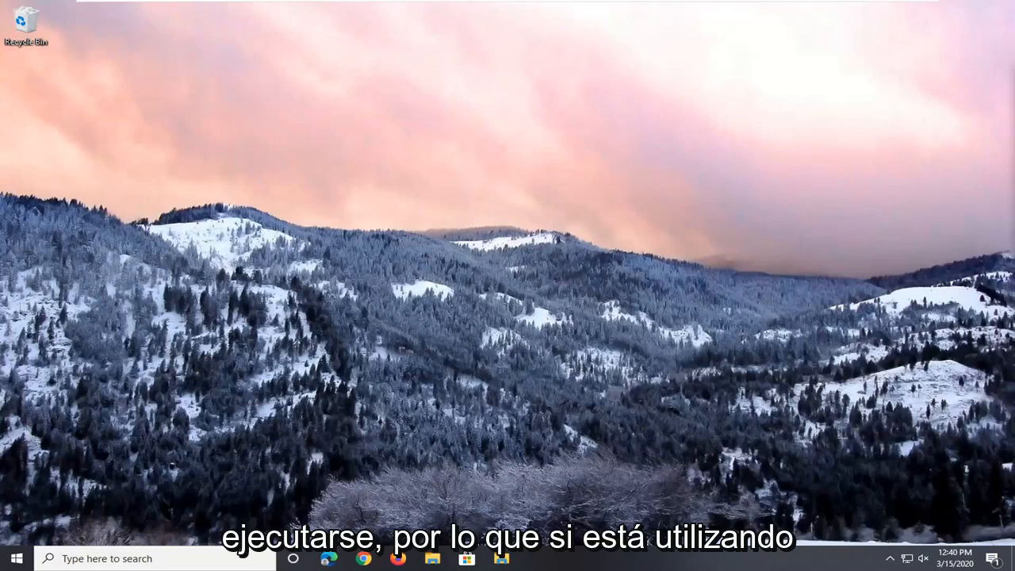
mouse_move(833, 461)
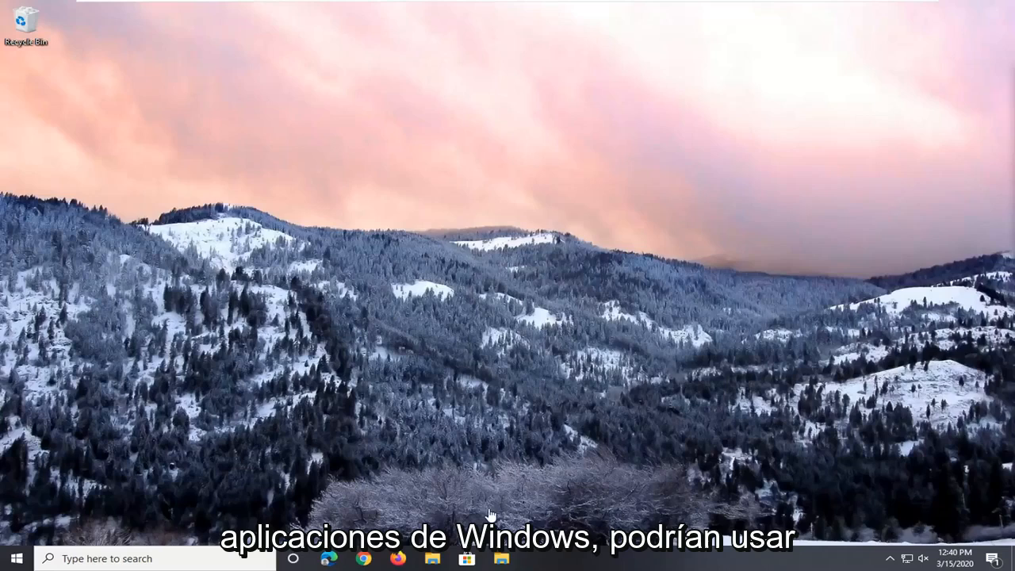
mouse_move(424, 501)
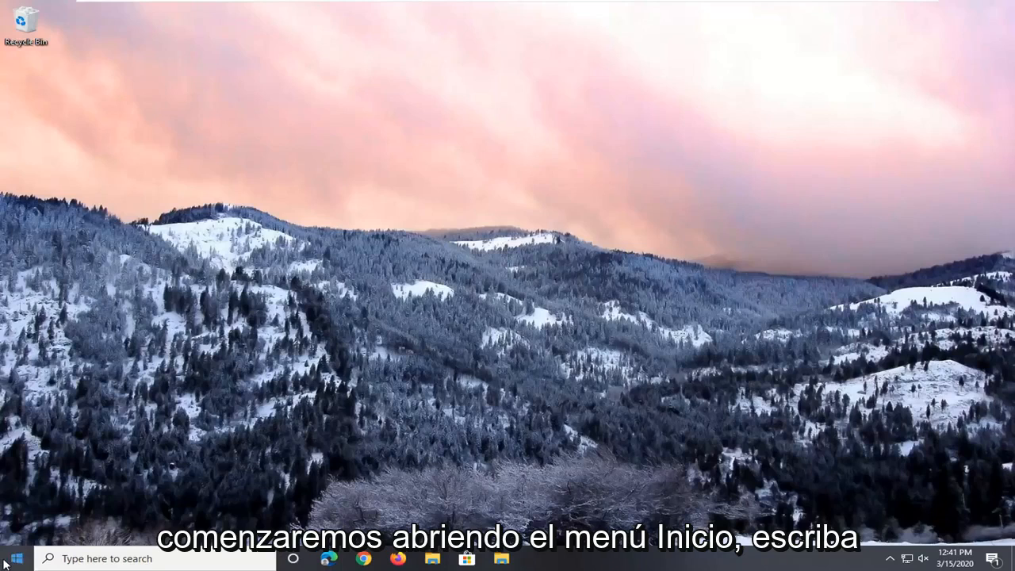
Step: Launch regedit from Start as administrator and approve the UAC prompt
text(regedit)
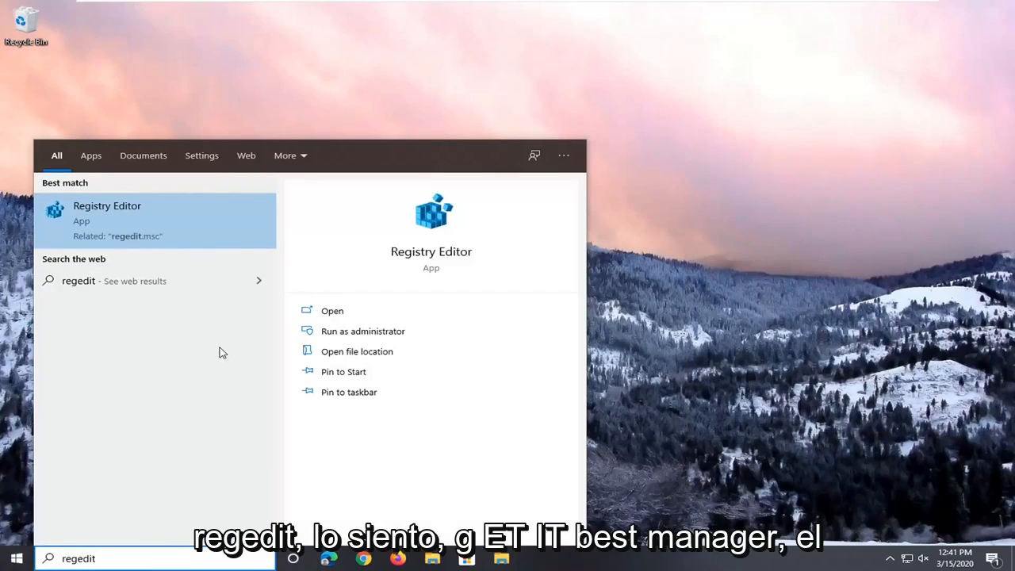
mouse_move(95, 219)
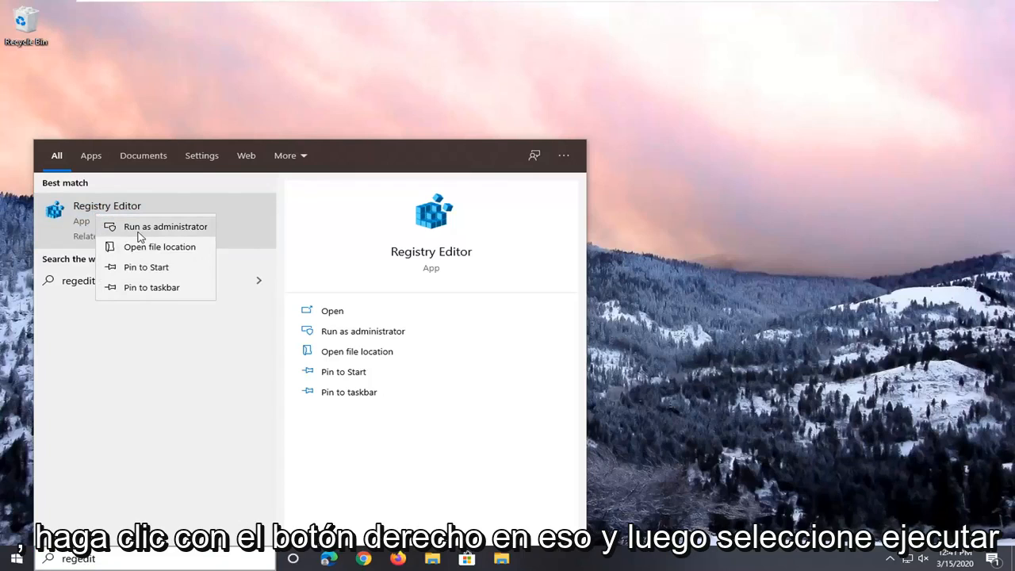
click(165, 225)
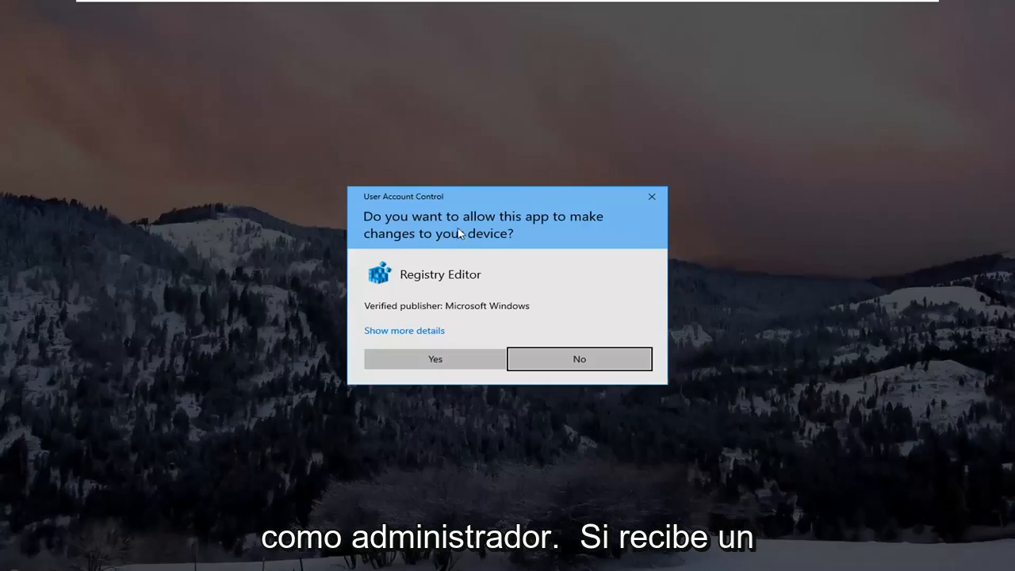
click(434, 358)
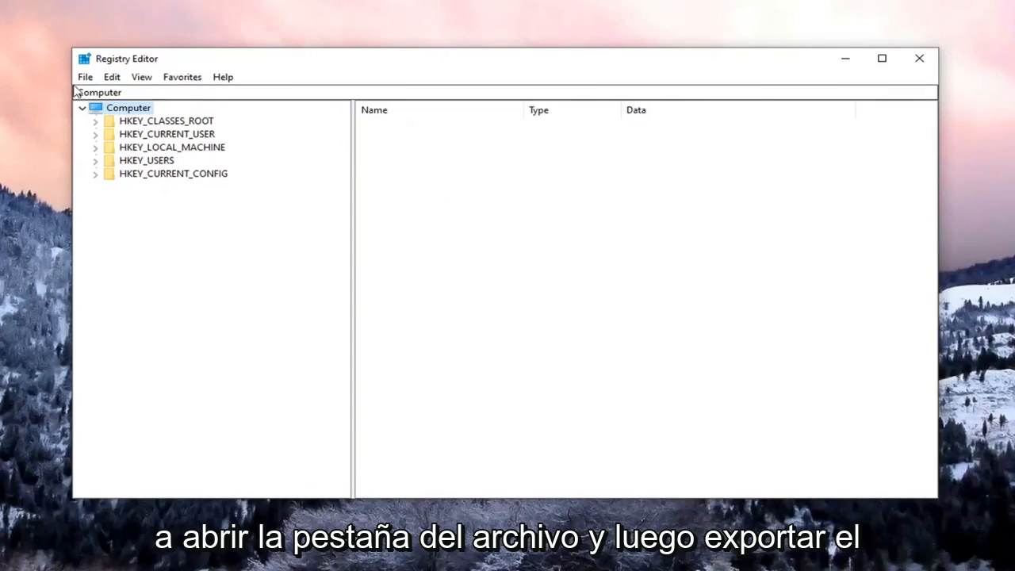
click(128, 107)
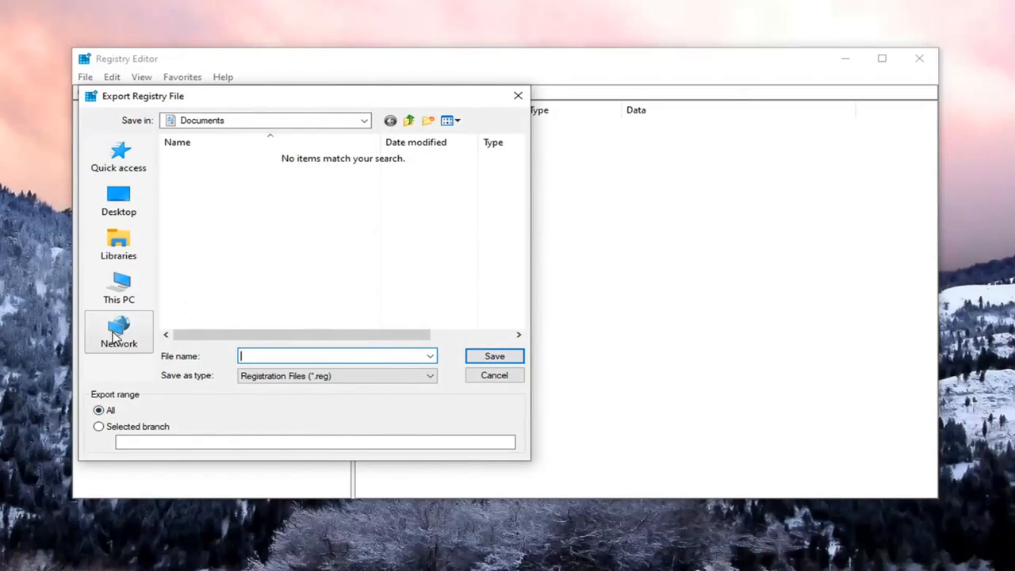
mouse_move(117, 332)
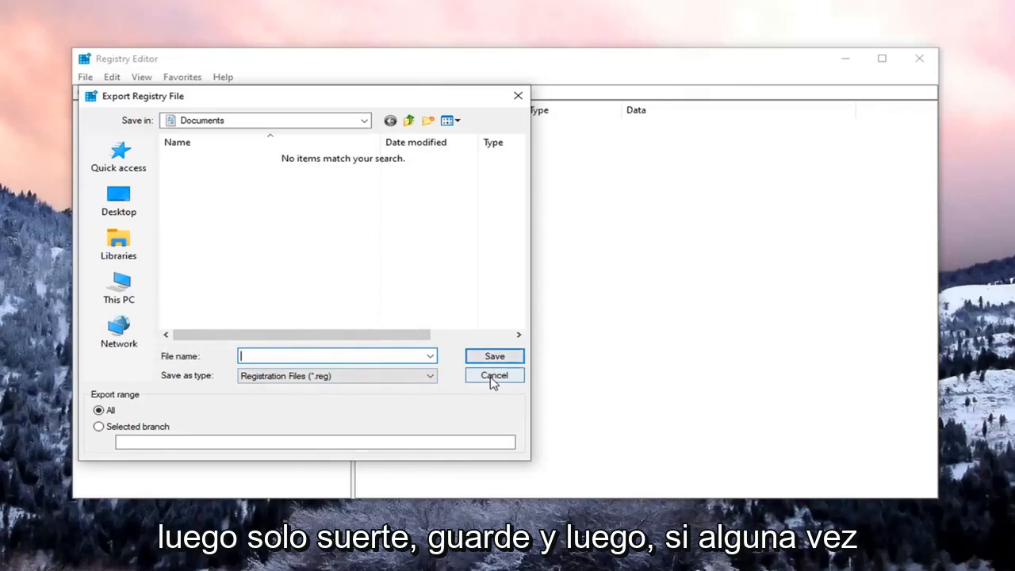
click(495, 374)
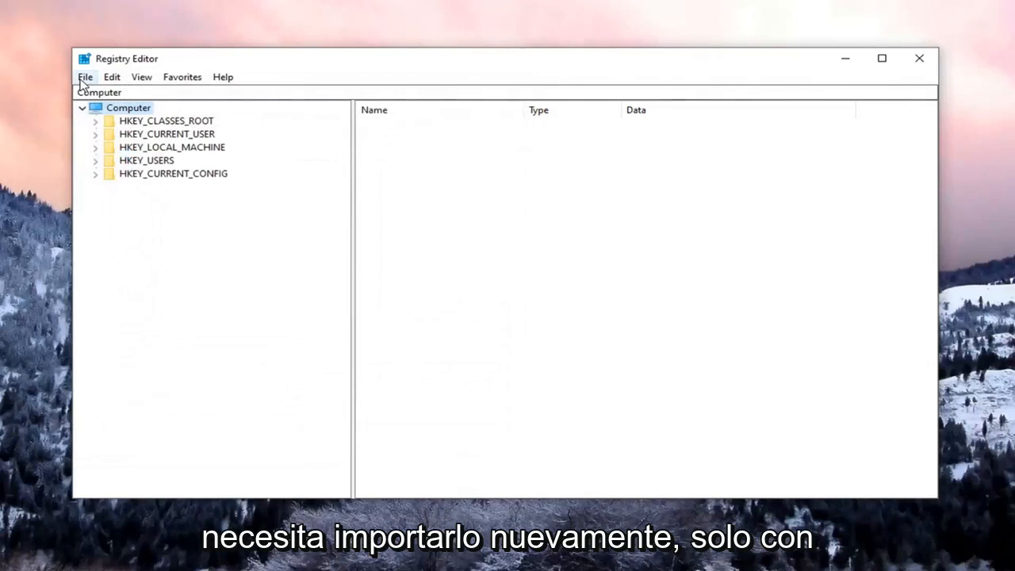
click(86, 76)
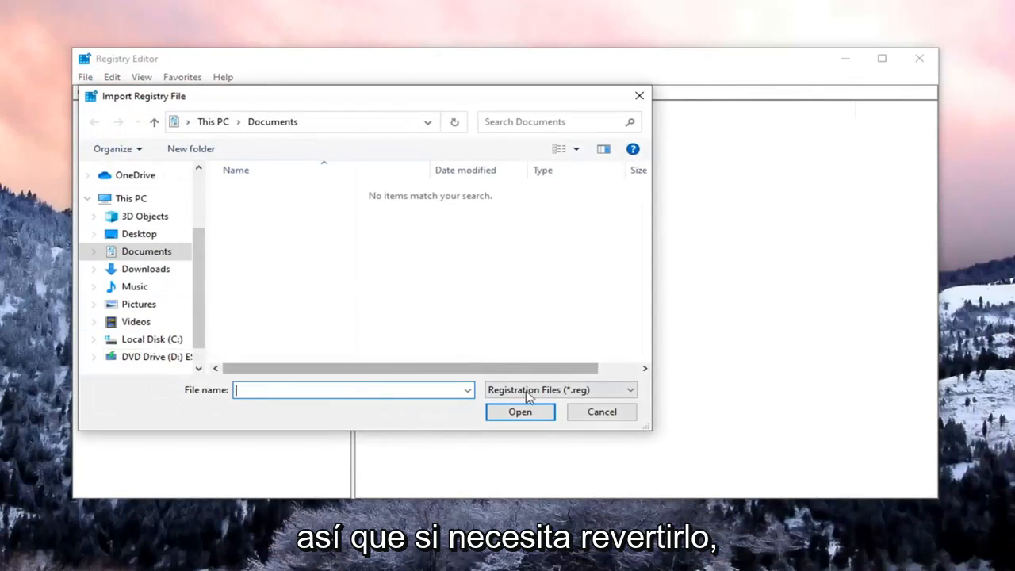
click(601, 412)
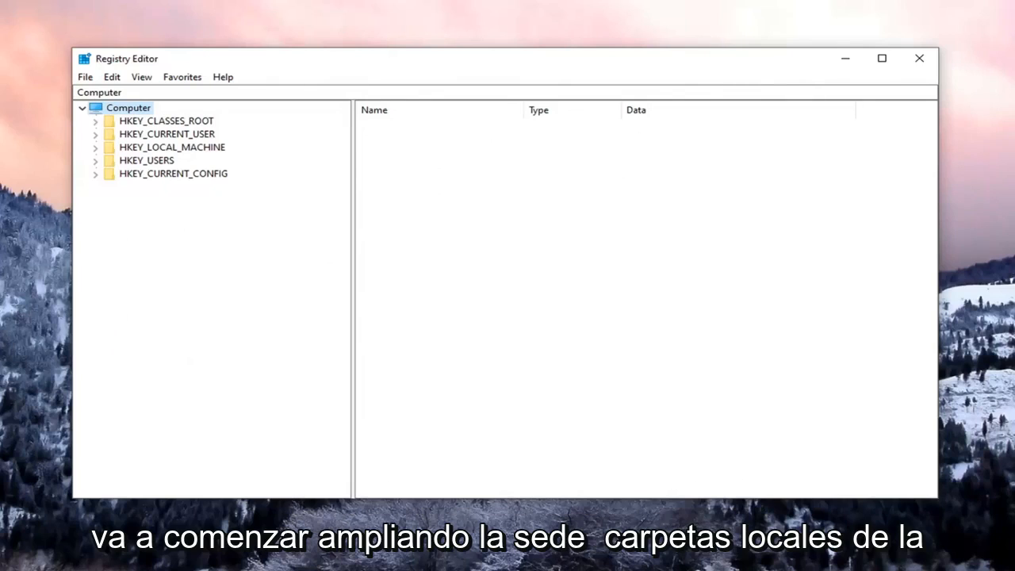
mouse_move(187, 173)
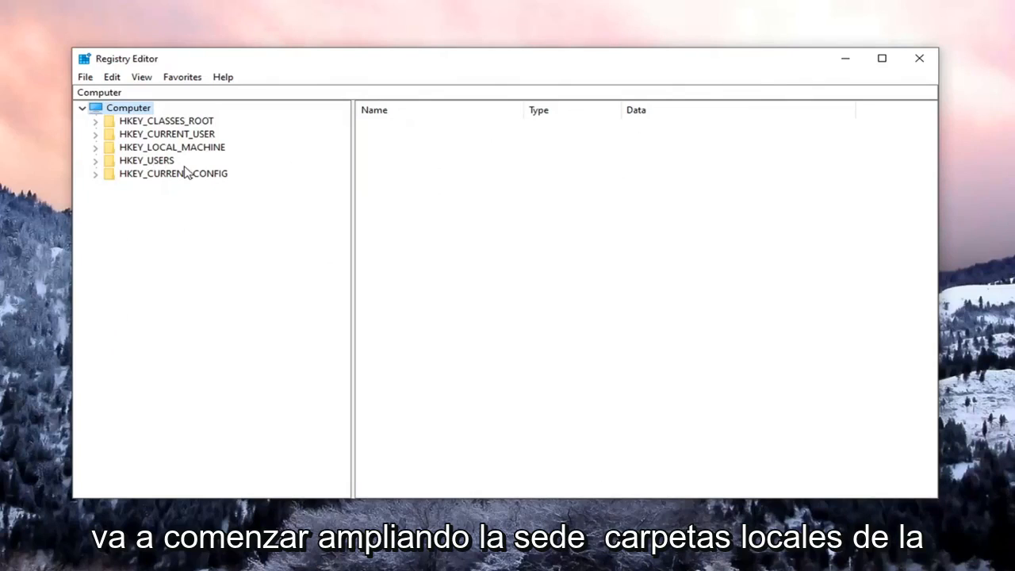
Step: Navigate the tree to HKEY_LOCAL_MACHINE\SYSTEM\CurrentControlSet\Services
click(171, 146)
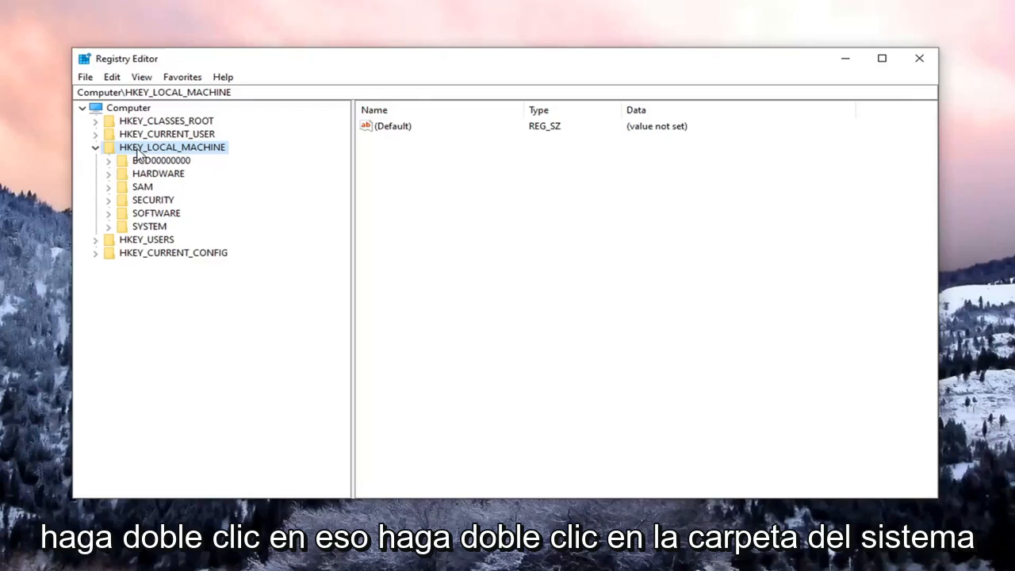
double_click(149, 225)
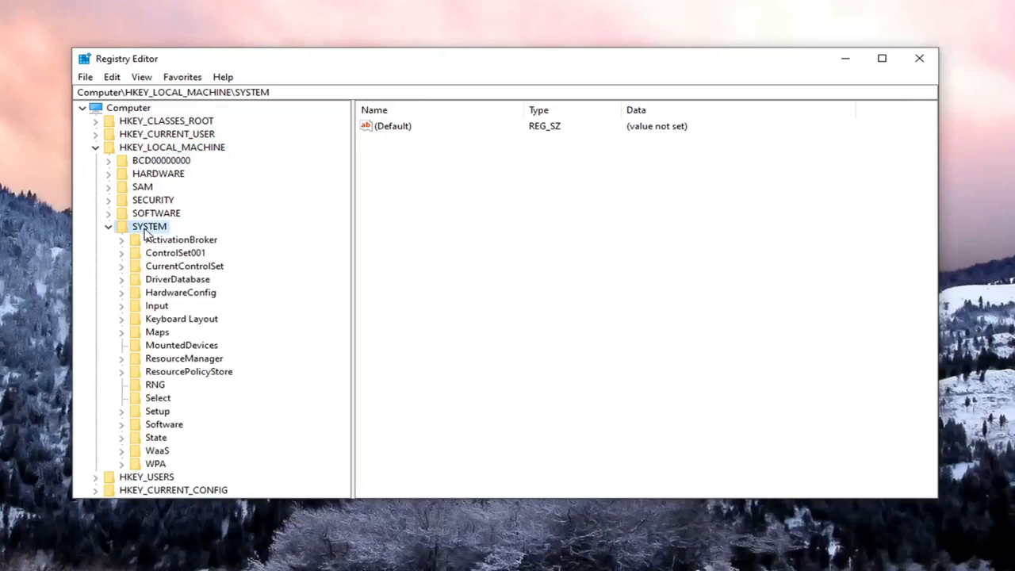
click(184, 266)
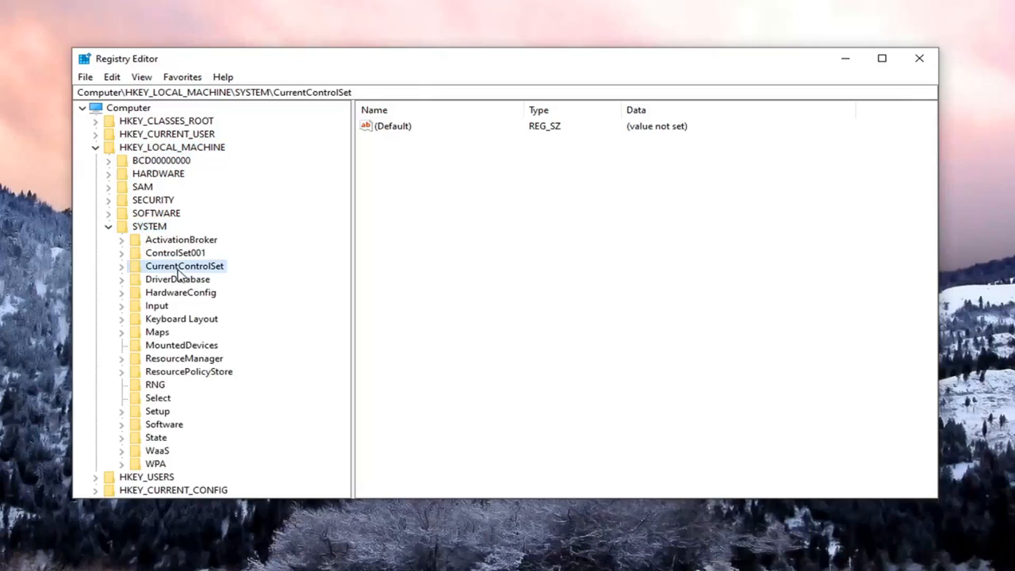
click(120, 266)
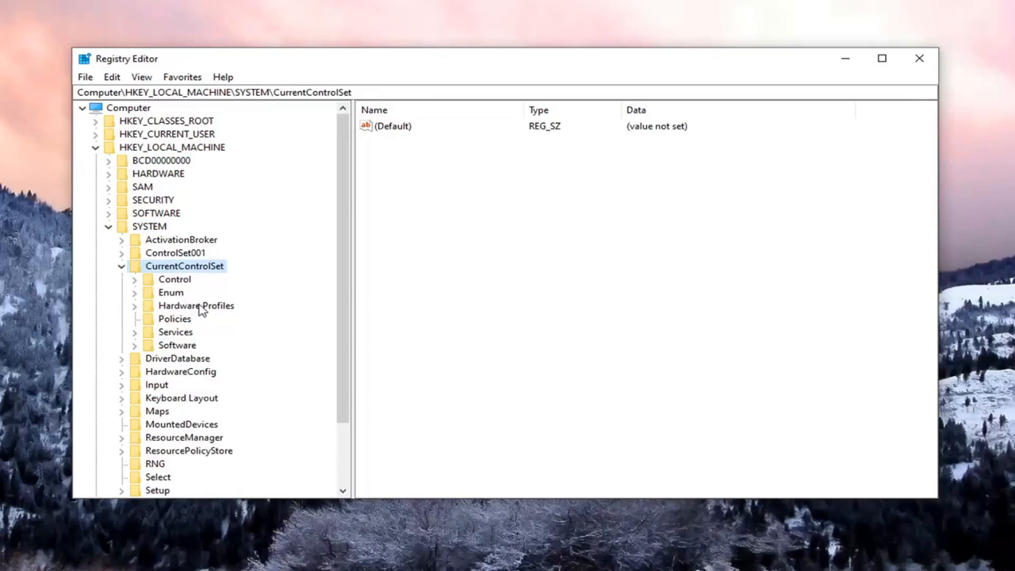
click(175, 331)
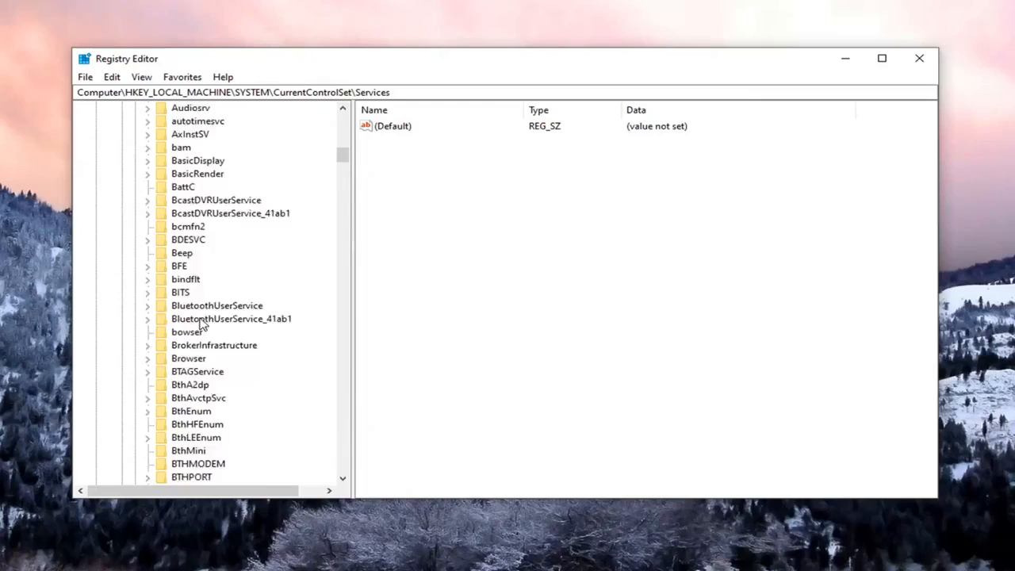
Step: Select the TokenBroker service key so its values, including Start, are listed
scroll(down, 3)
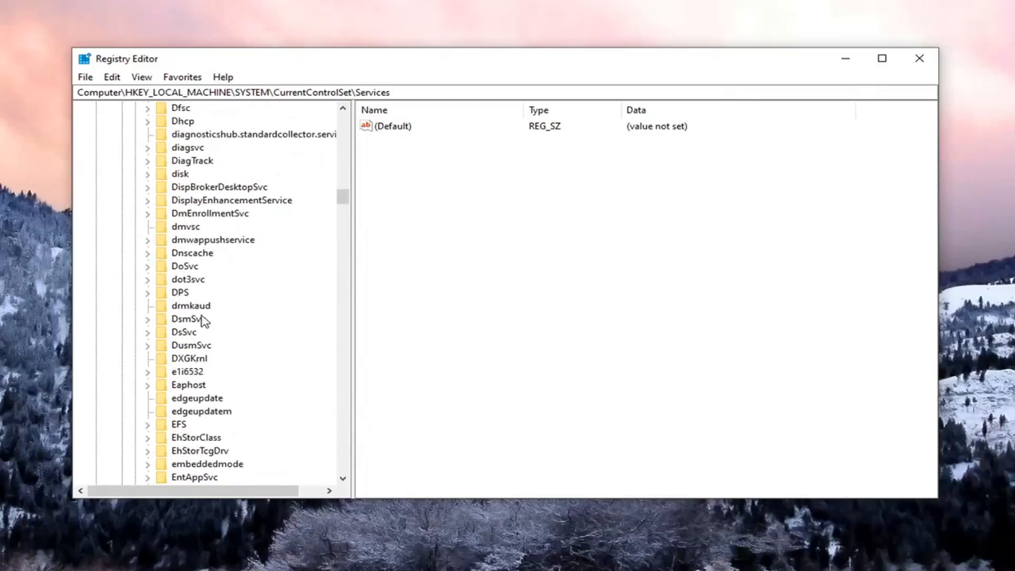
scroll(down, 3)
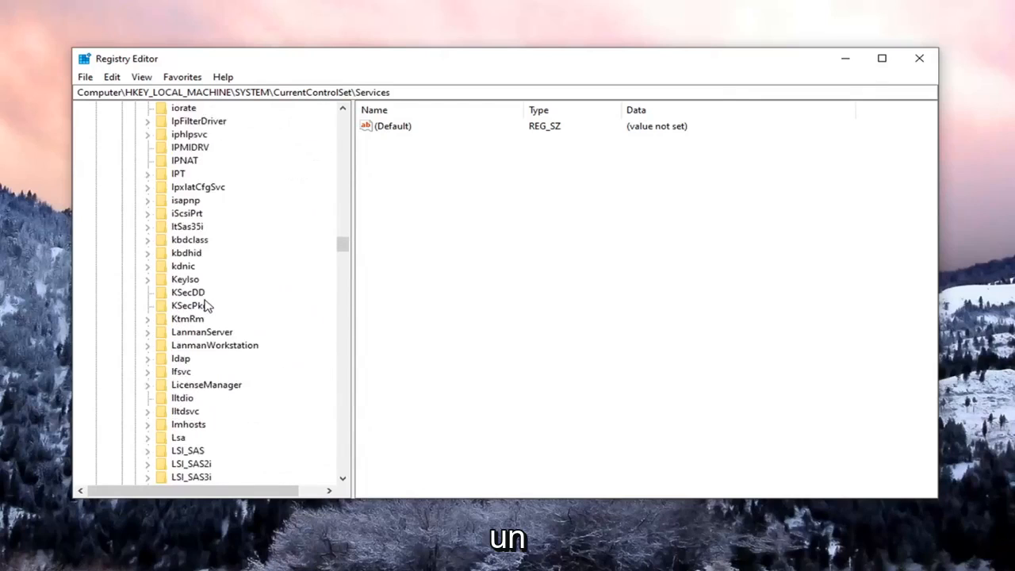
scroll(down, 3)
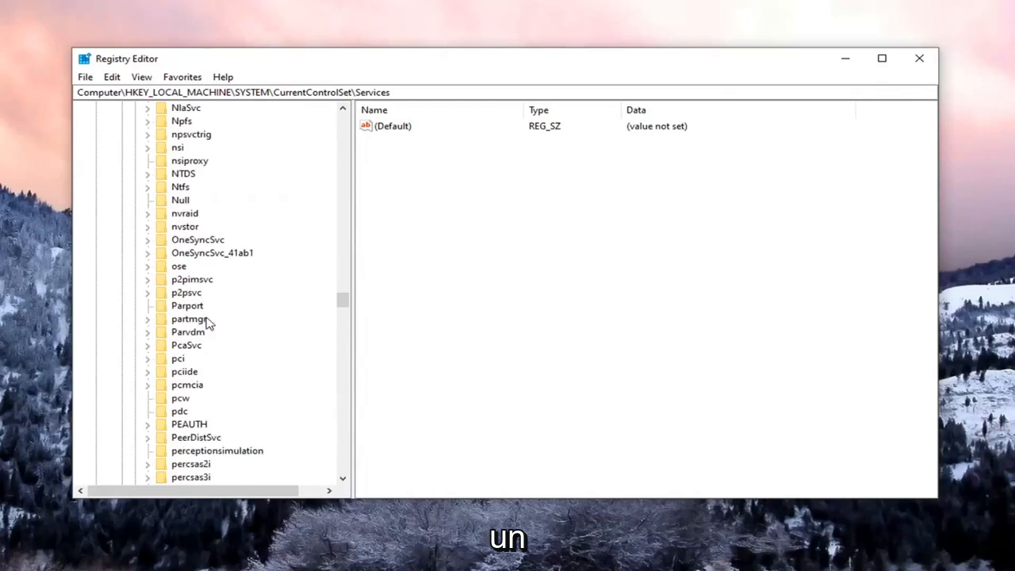
scroll(down, 3)
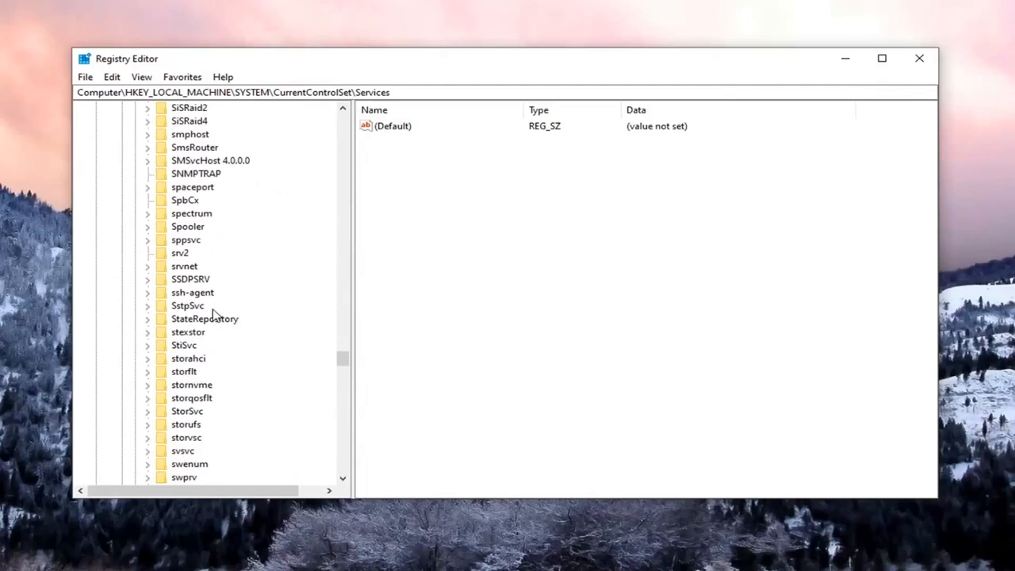
click(198, 345)
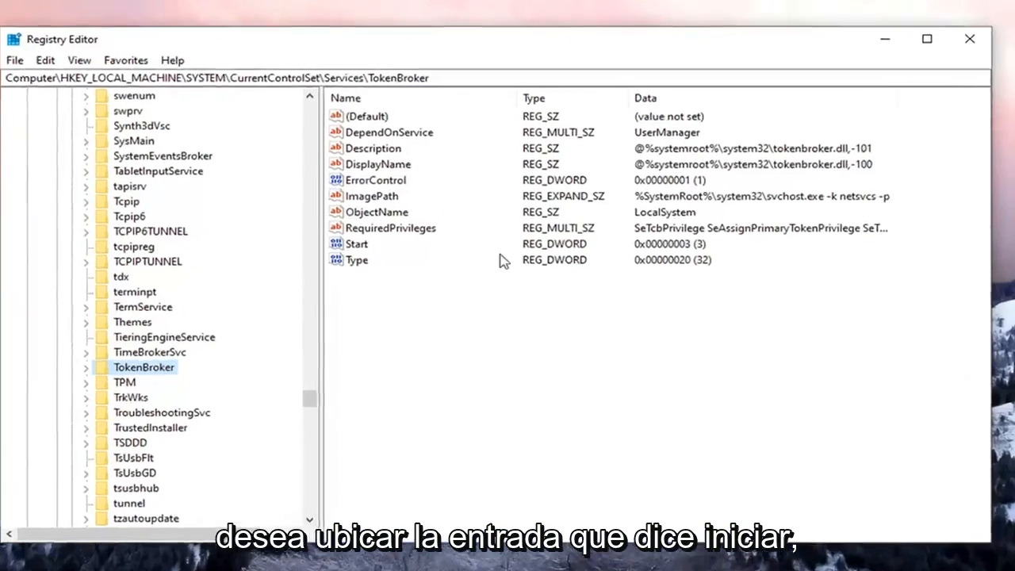
Step: Set TokenBroker's Start DWORD value to 4, disabling the service
click(355, 244)
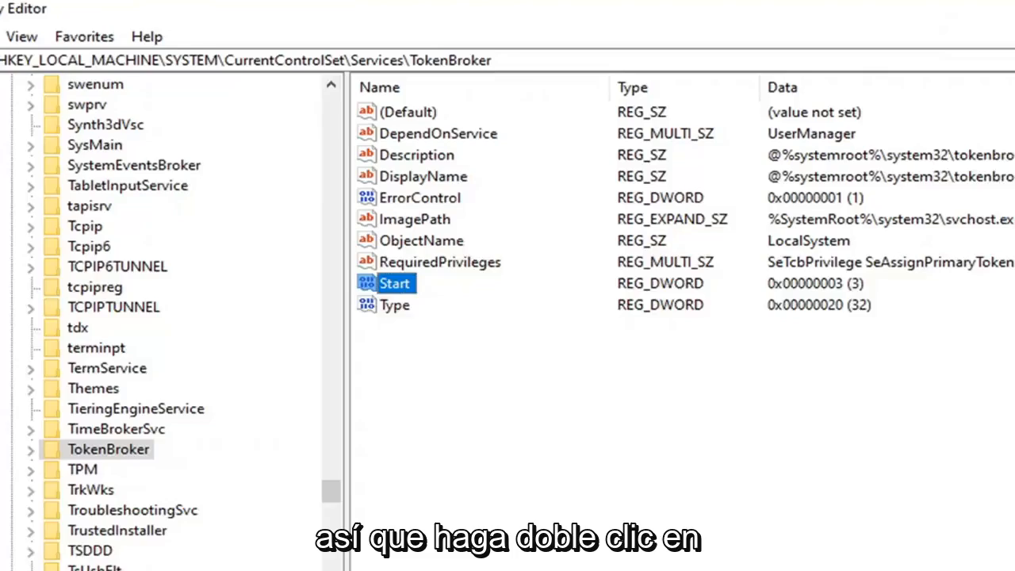
double_click(393, 283)
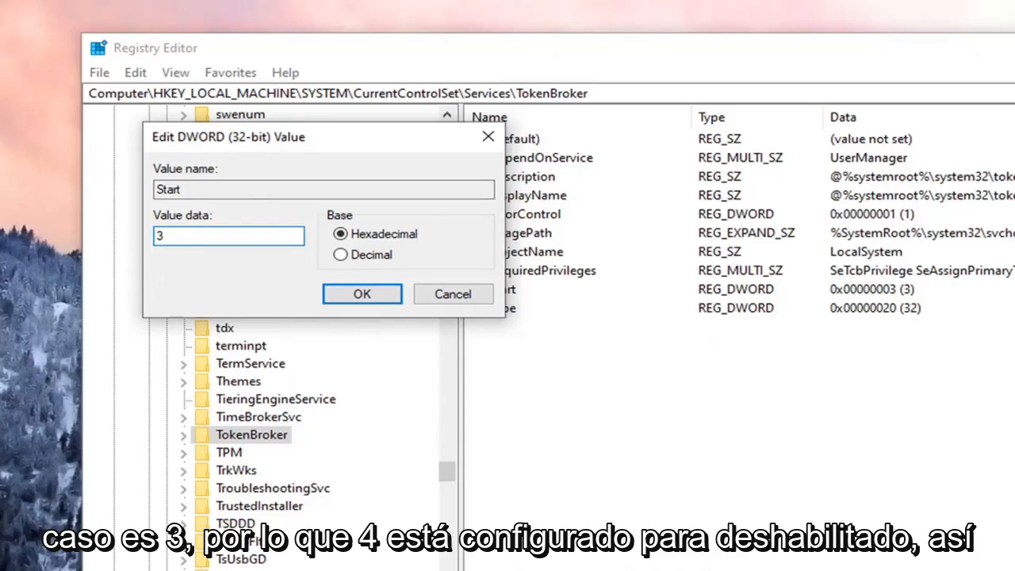
mouse_move(173, 260)
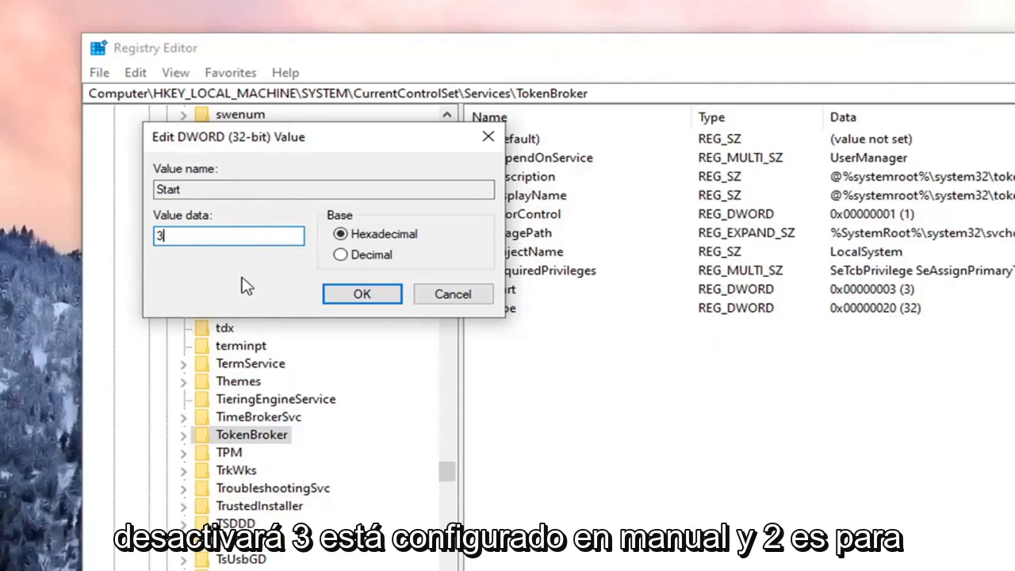
mouse_move(187, 261)
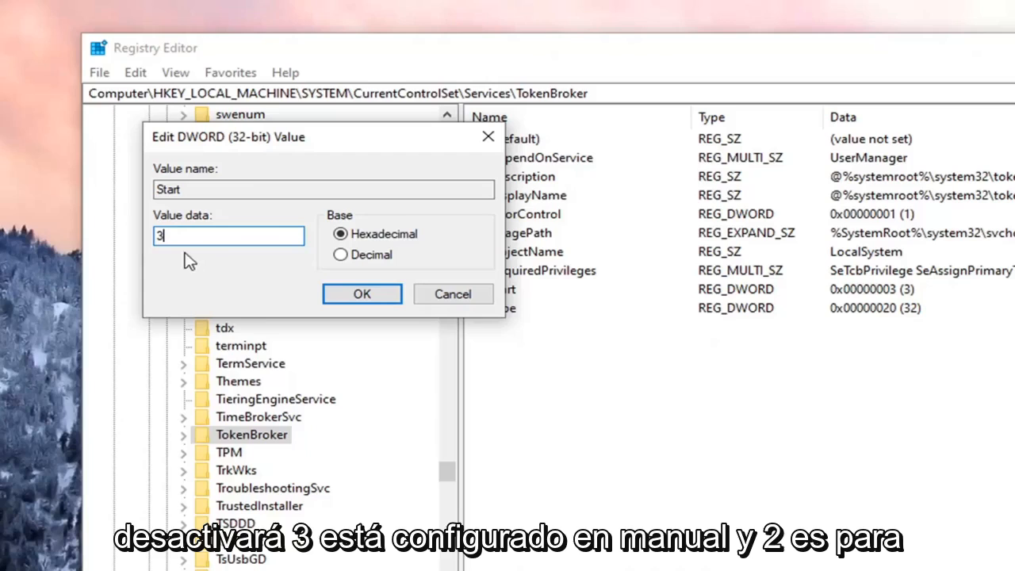
mouse_move(246, 219)
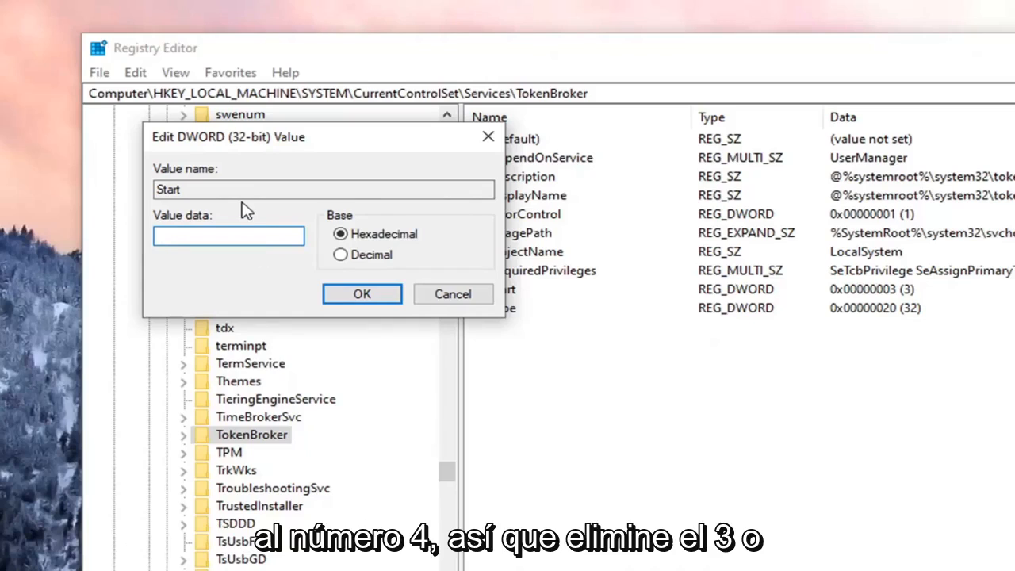
text(4)
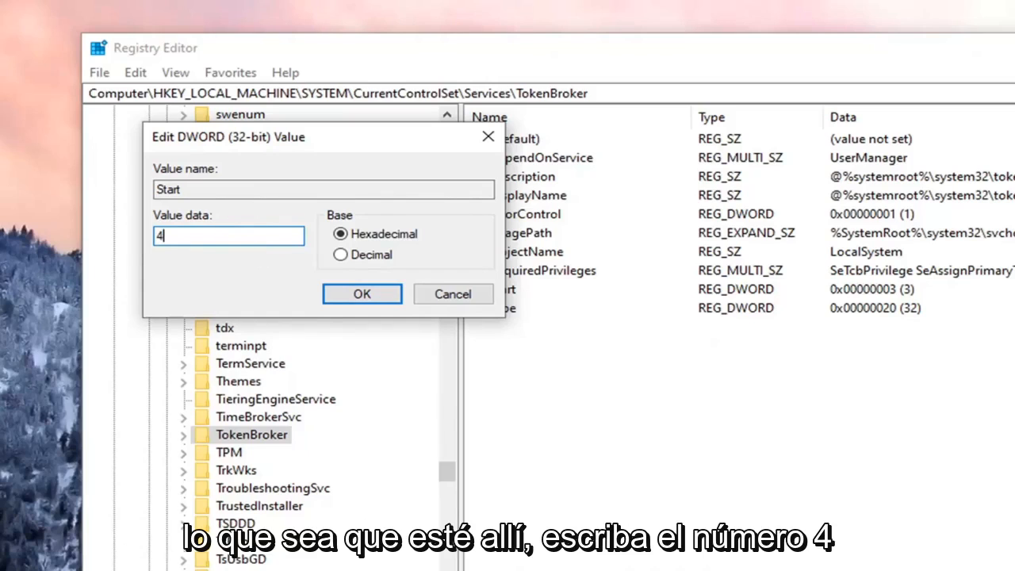
mouse_move(655, 278)
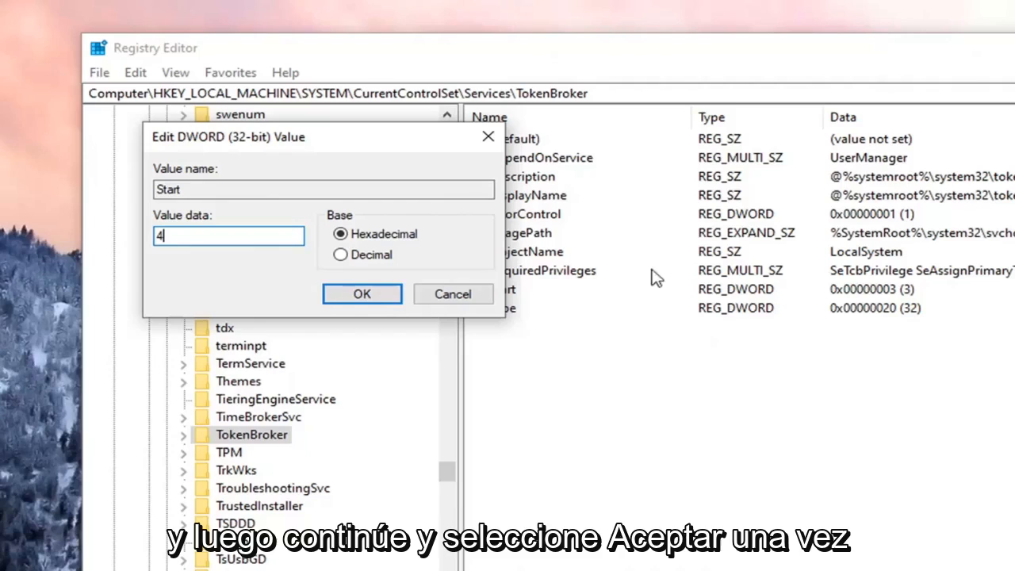
click(362, 293)
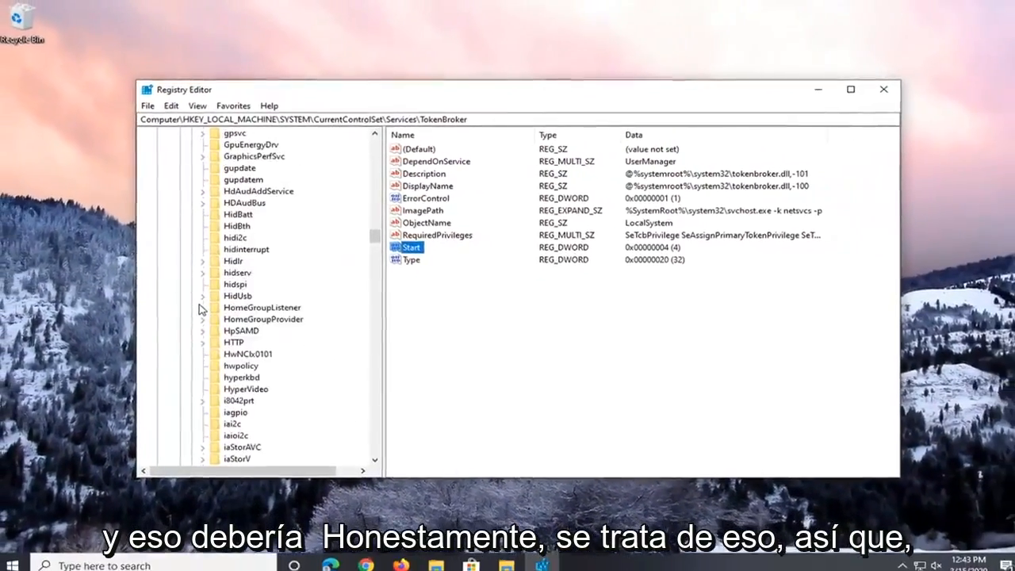
Step: Collapse Services and HKEY_LOCAL_MACHINE back to top-level keys and close Registry Editor
scroll(up, 3)
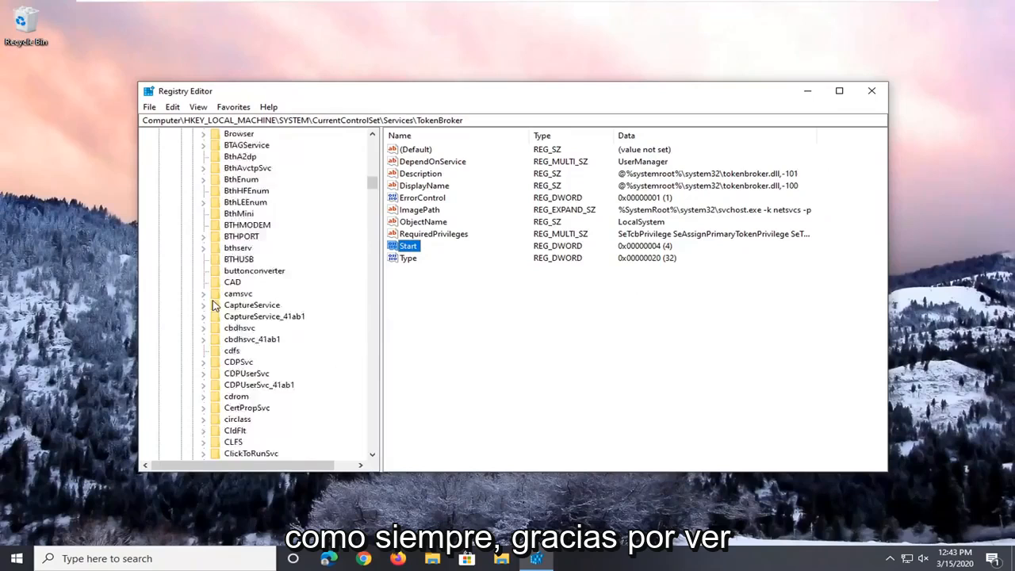
click(228, 293)
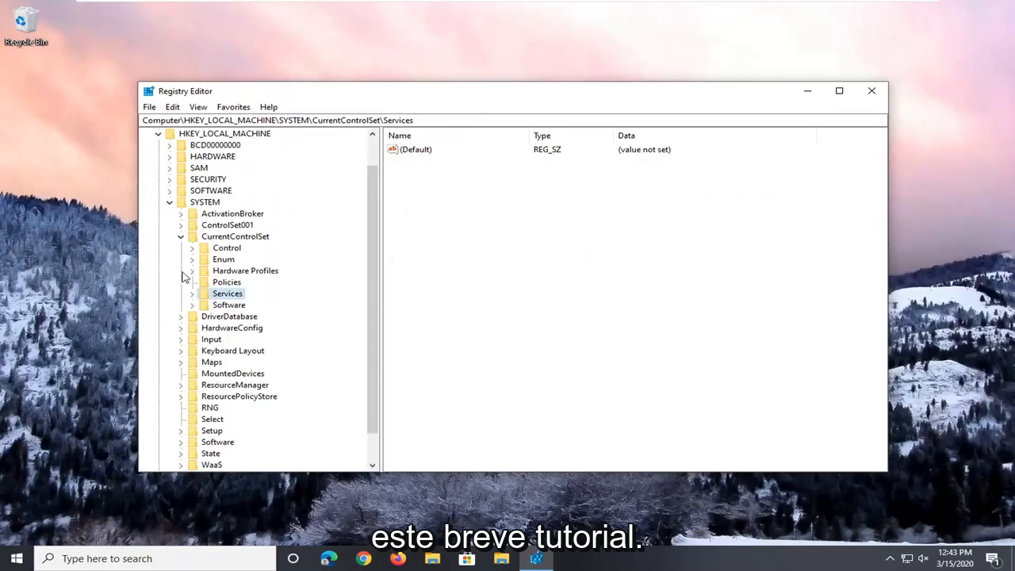
click(157, 133)
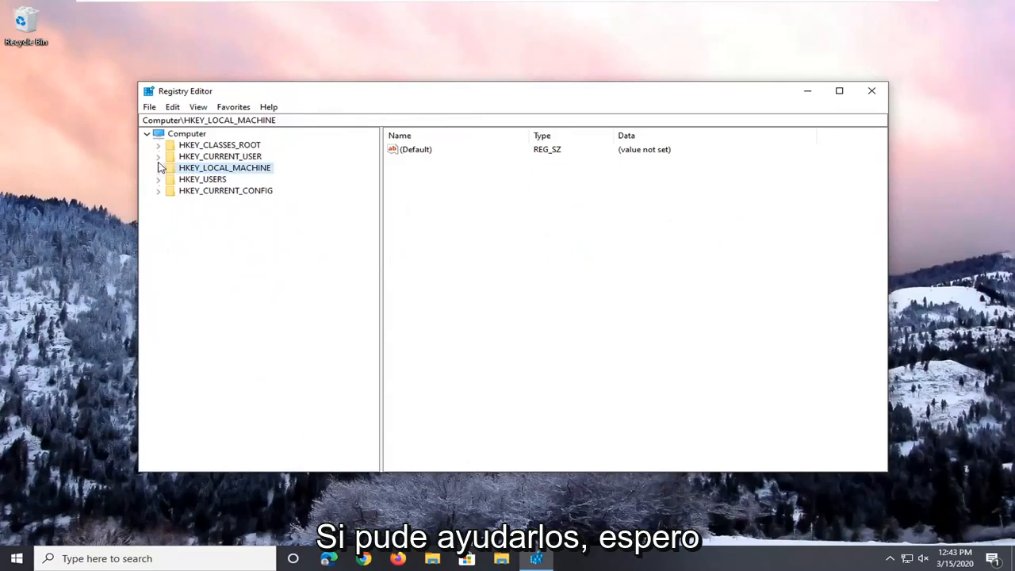
click(872, 90)
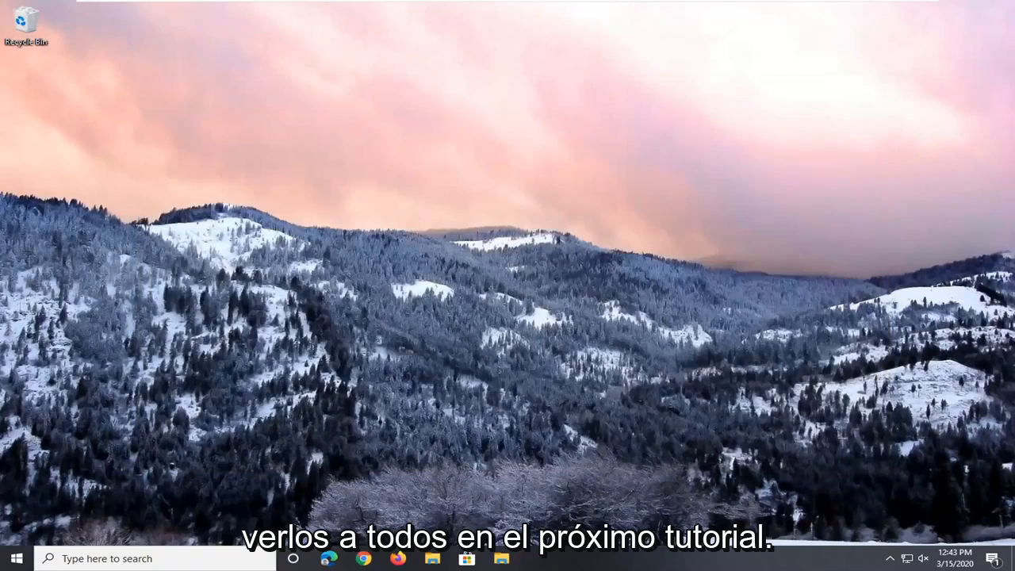